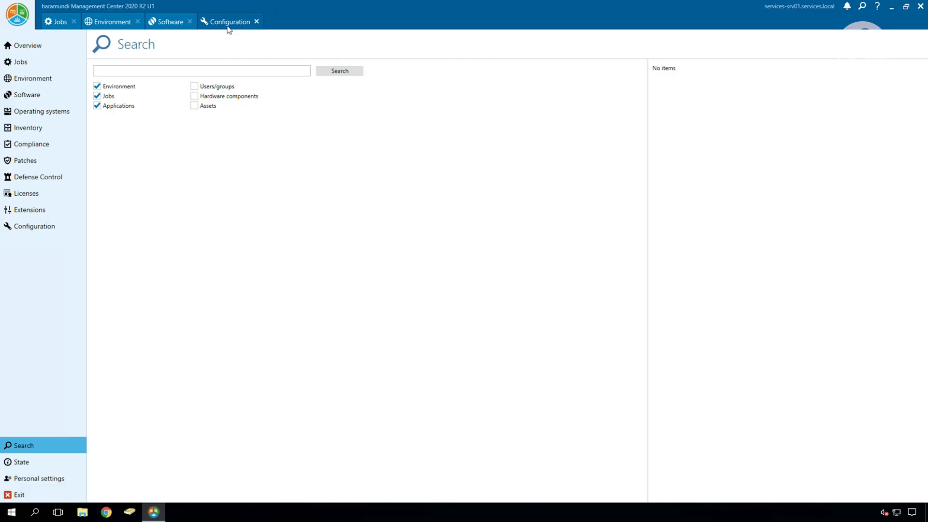
Step: Open the Configuration tab to show the DIP server list
left_click(229, 22)
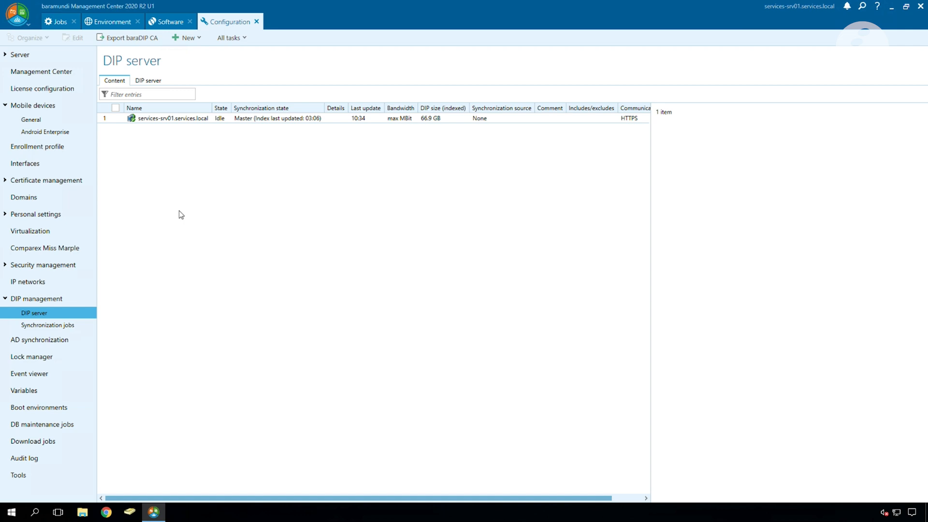
mouse_move(56, 129)
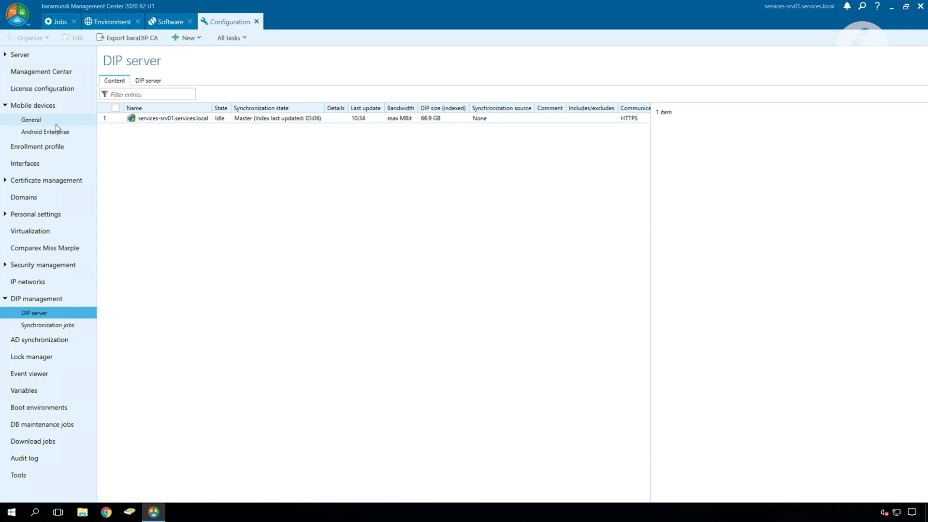
left_click(30, 119)
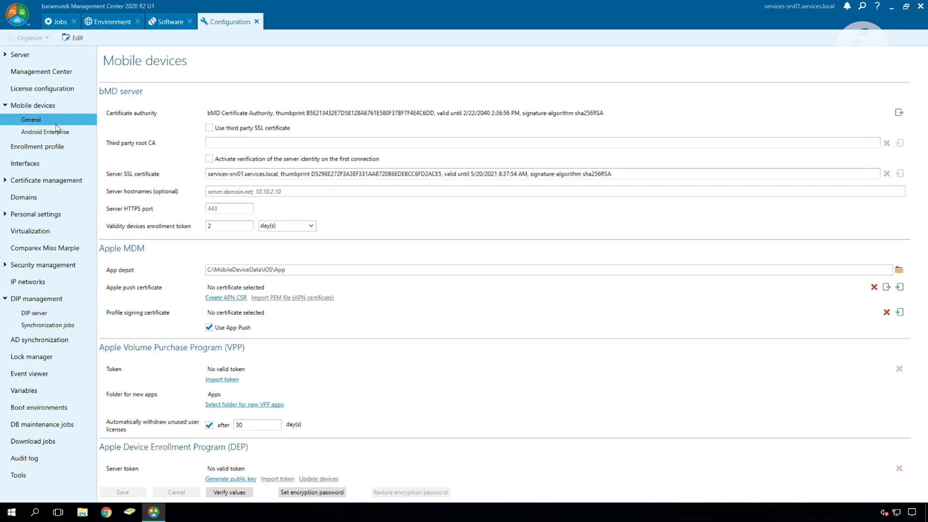
left_click(500, 269)
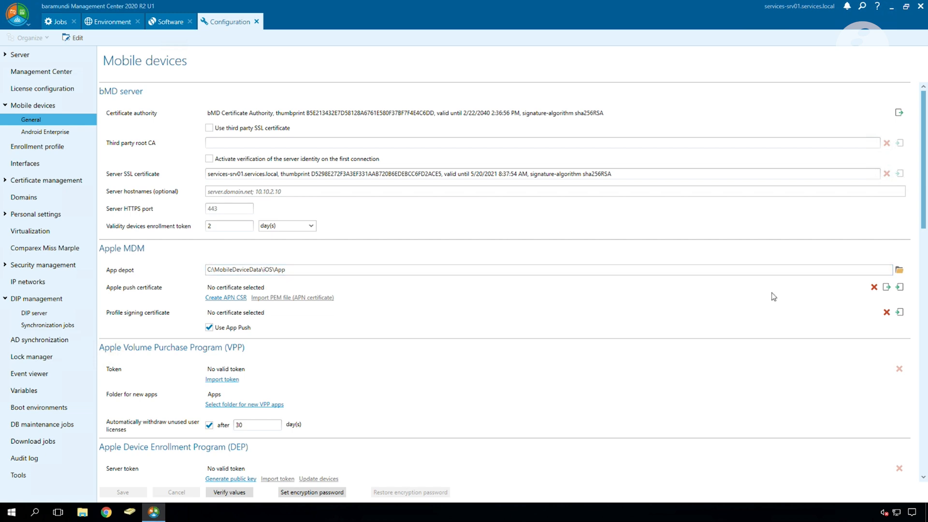
scroll("down", 3)
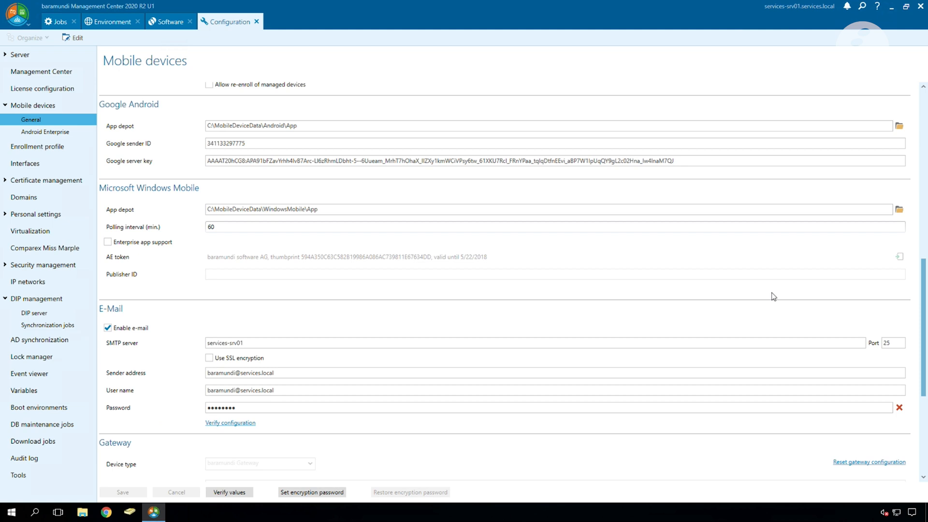
scroll("down", 3)
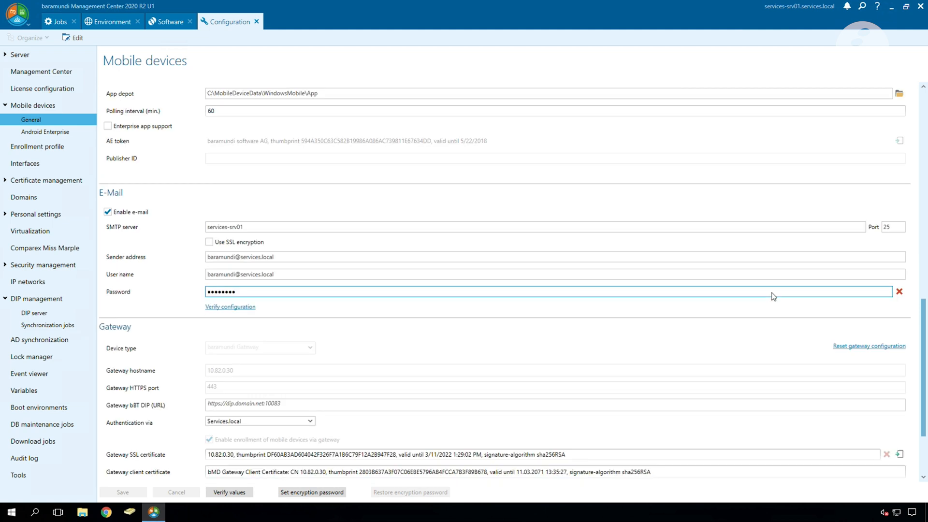
mouse_move(768, 294)
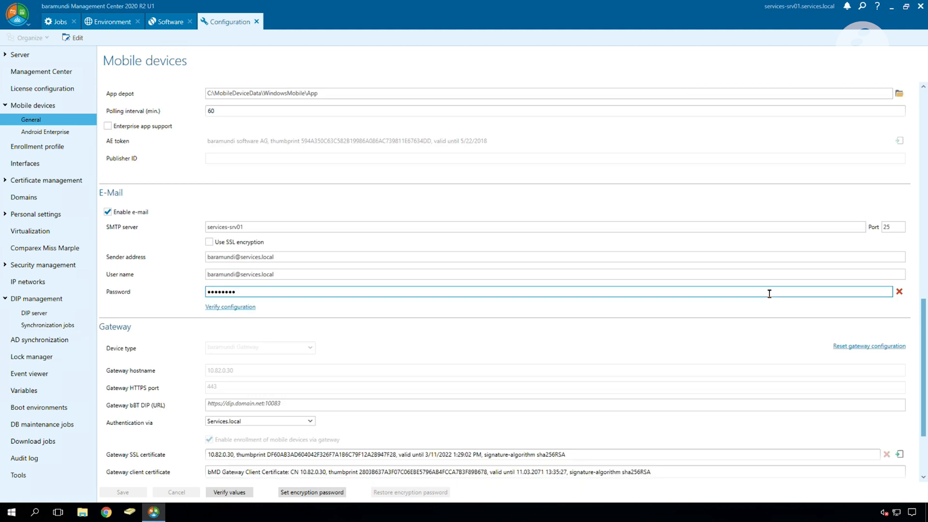
scroll("down", 3)
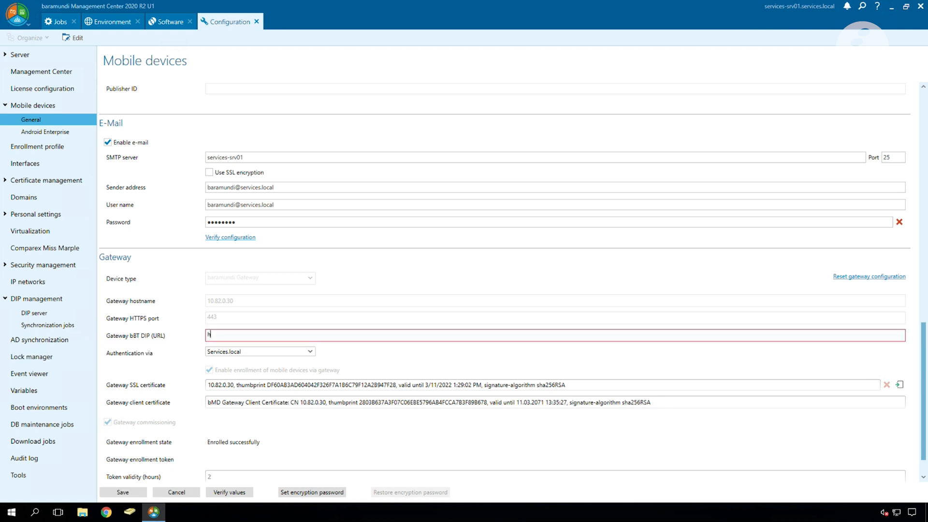
type("https://services-srv01.services.local:10083")
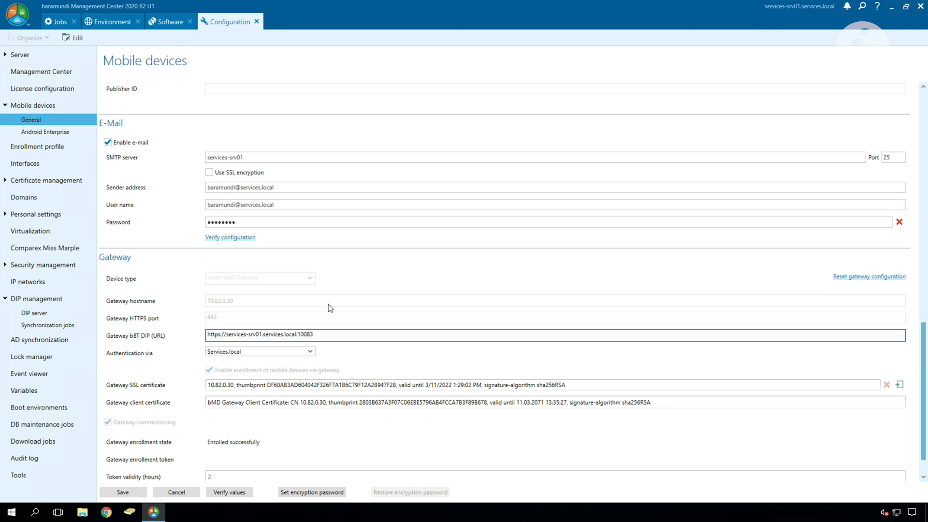
mouse_move(322, 307)
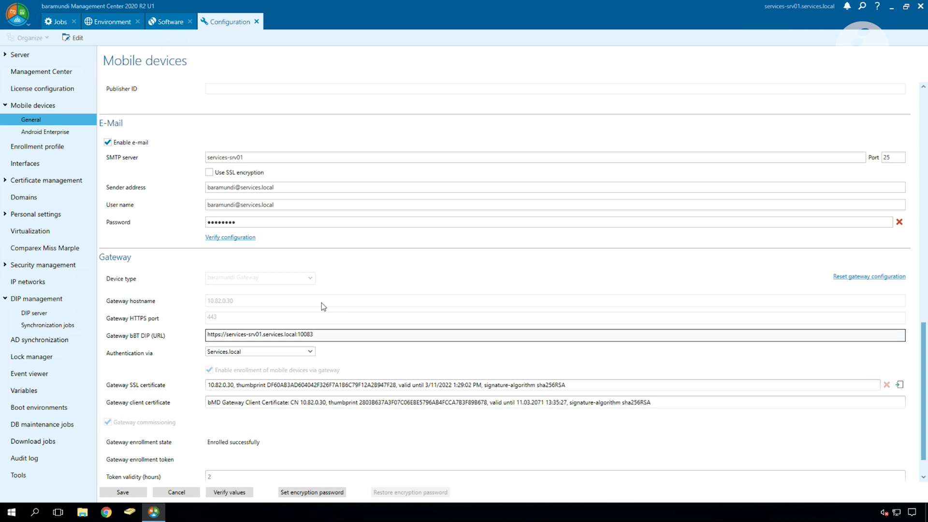
mouse_move(140, 492)
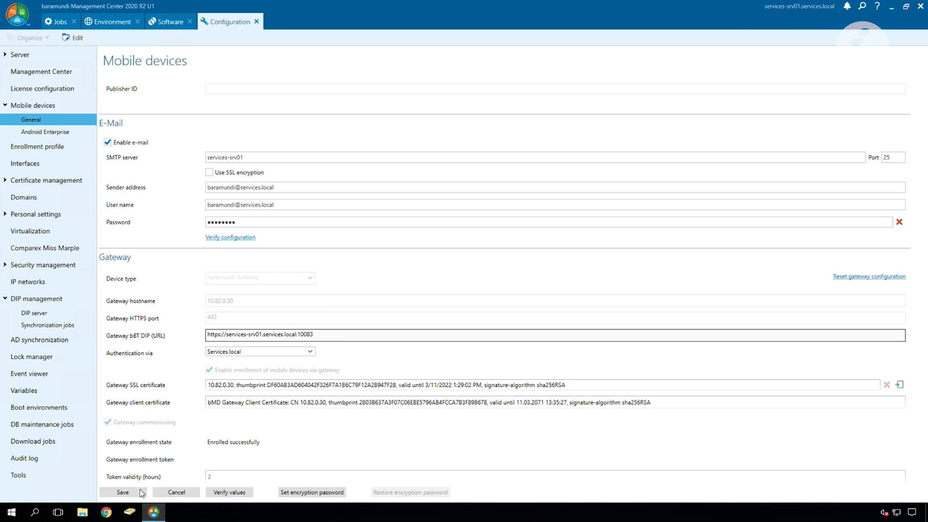
Step: Save the gateway URL change and acknowledge the required restarts notice
left_click(122, 492)
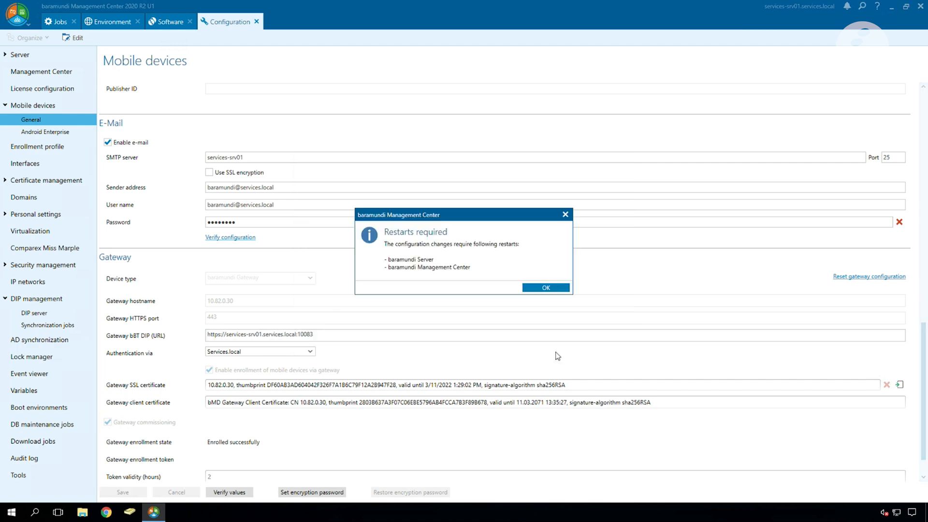
left_click(111, 22)
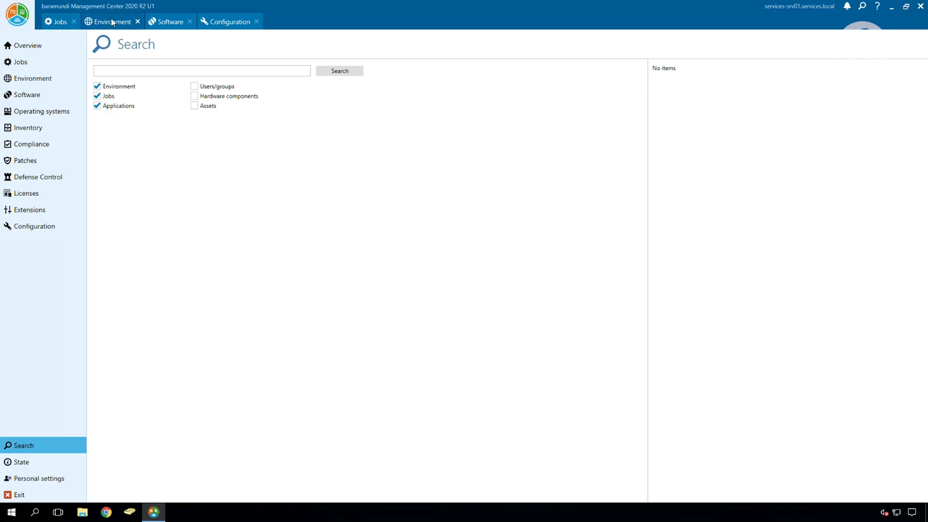
Step: View the ExitCode Powershell Test properties in the Software area, then bring up Inventory Software
left_click(170, 21)
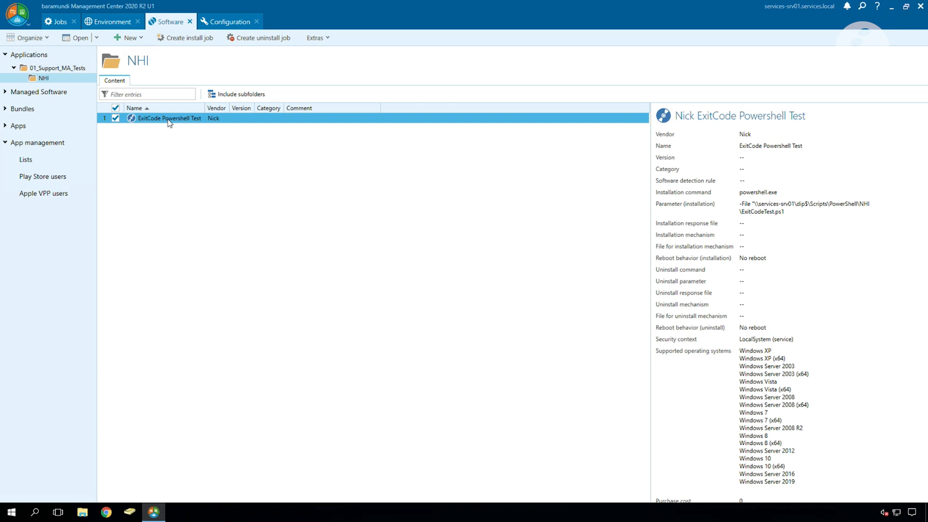
double_click(169, 118)
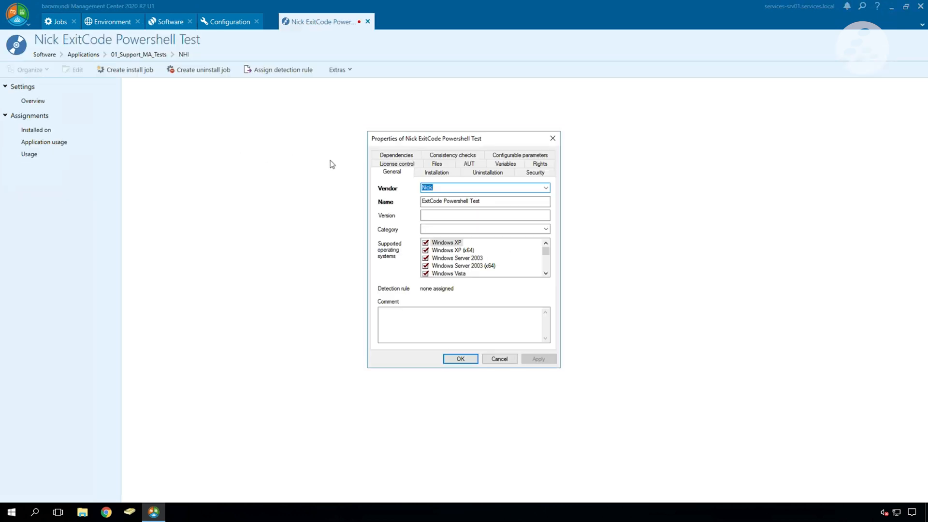
left_click(436, 172)
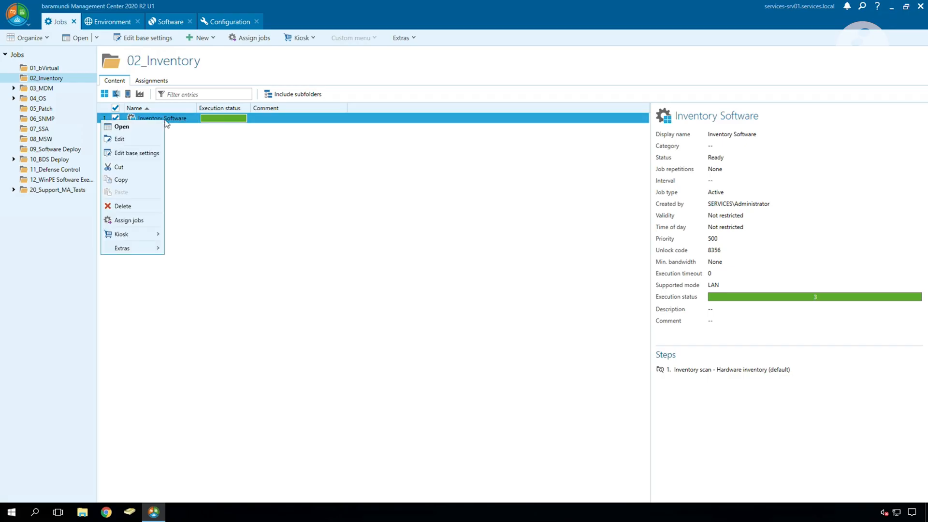
Step: Enable Background Transfer and Internet-mode support for Inventory Software, then apply and confirm
left_click(119, 139)
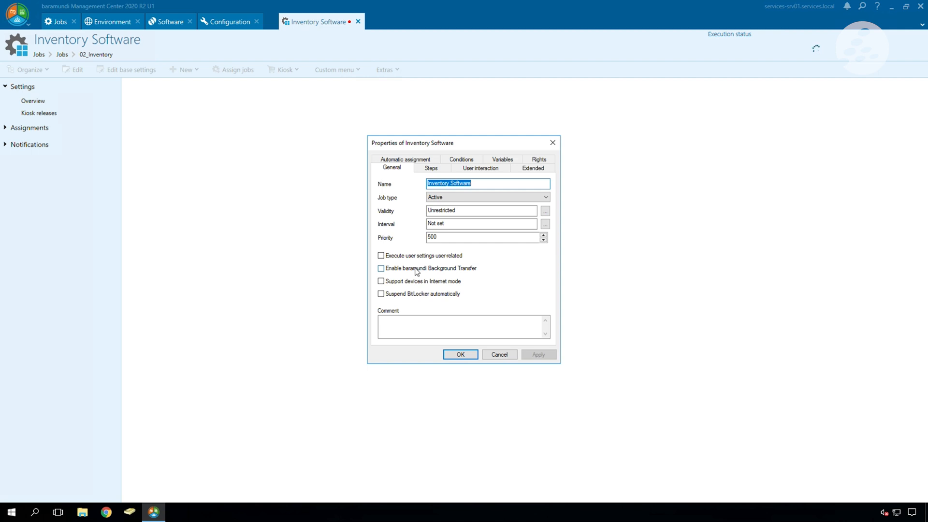
left_click(380, 268)
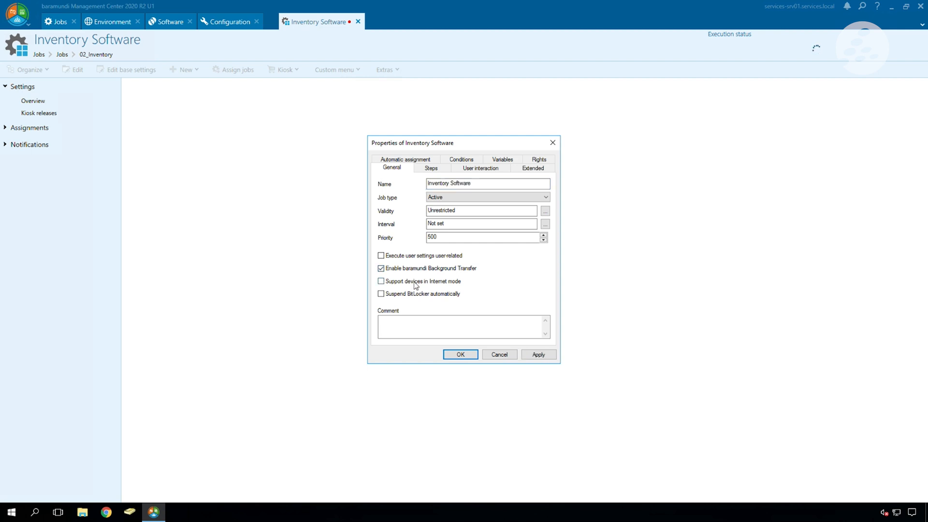
left_click(382, 281)
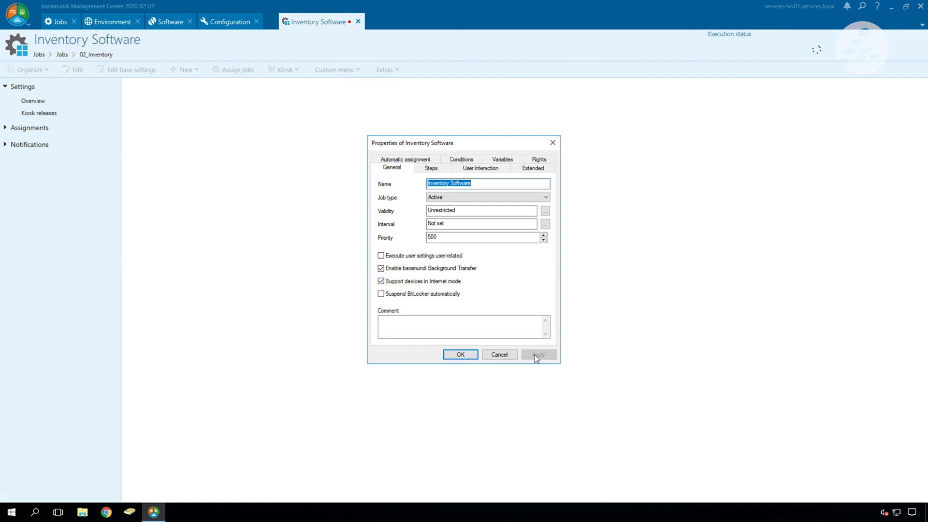
left_click(460, 354)
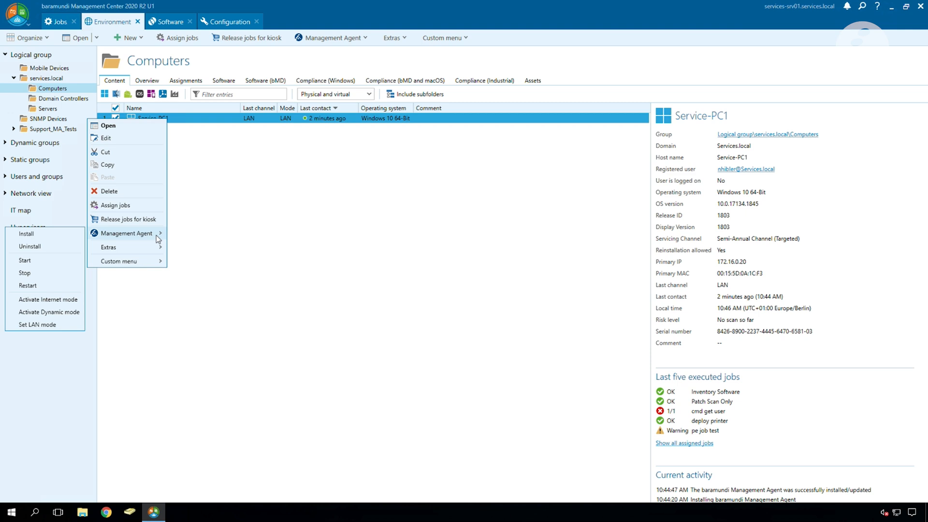
mouse_move(49, 298)
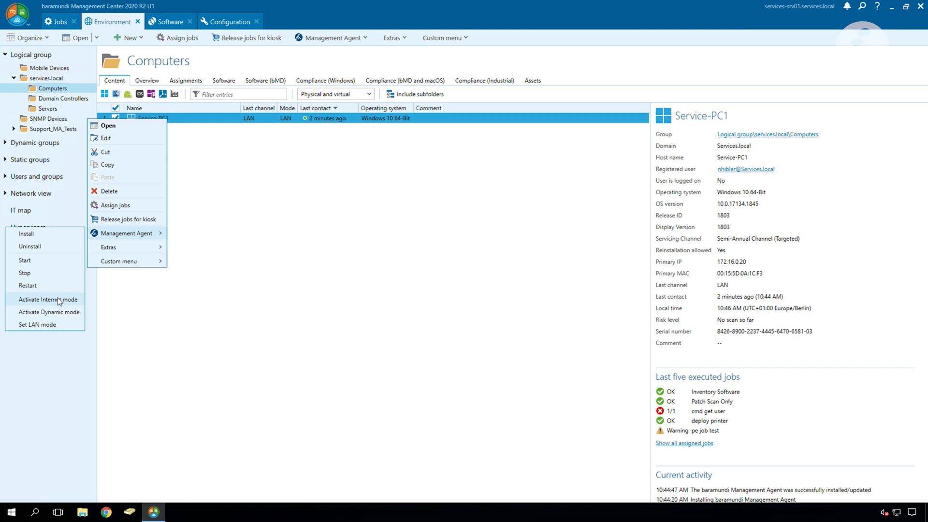
Step: Activate Internet mode for Service-PC1 through its Management Agent menu
left_click(48, 299)
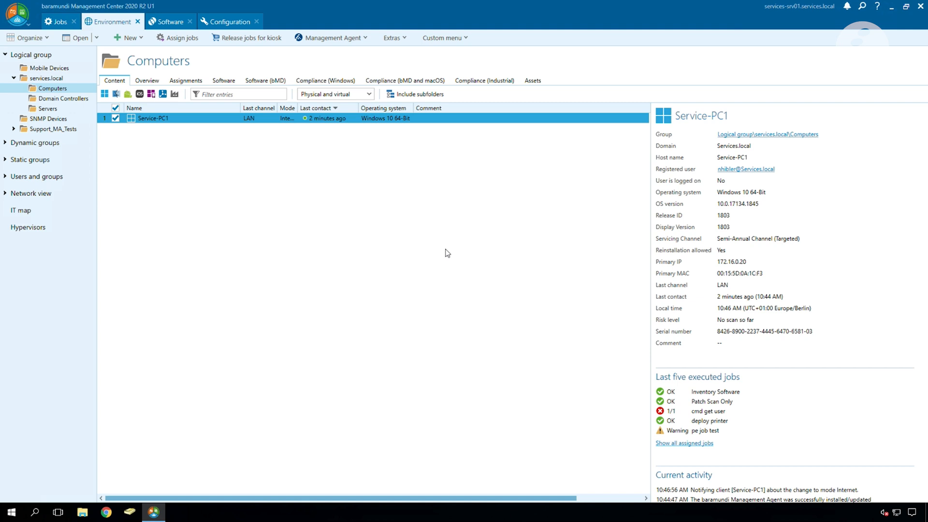
mouse_move(734, 422)
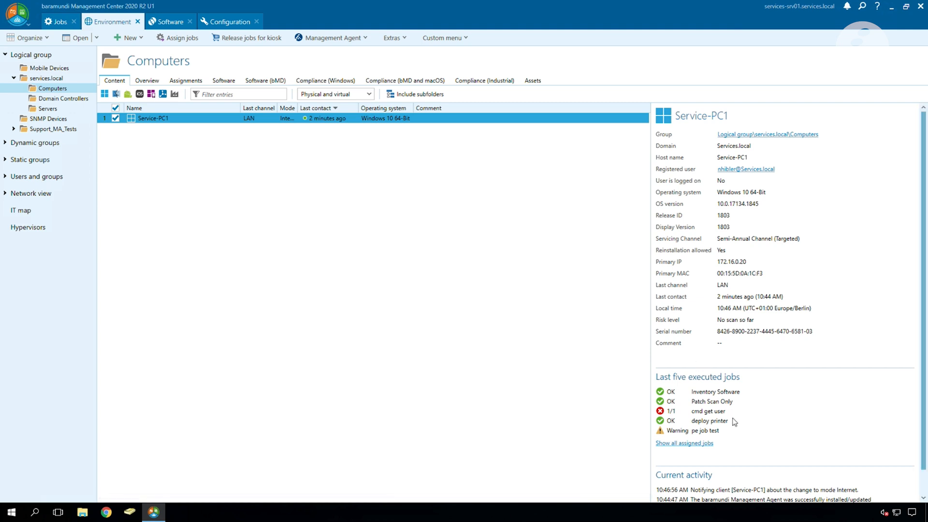
mouse_move(771, 439)
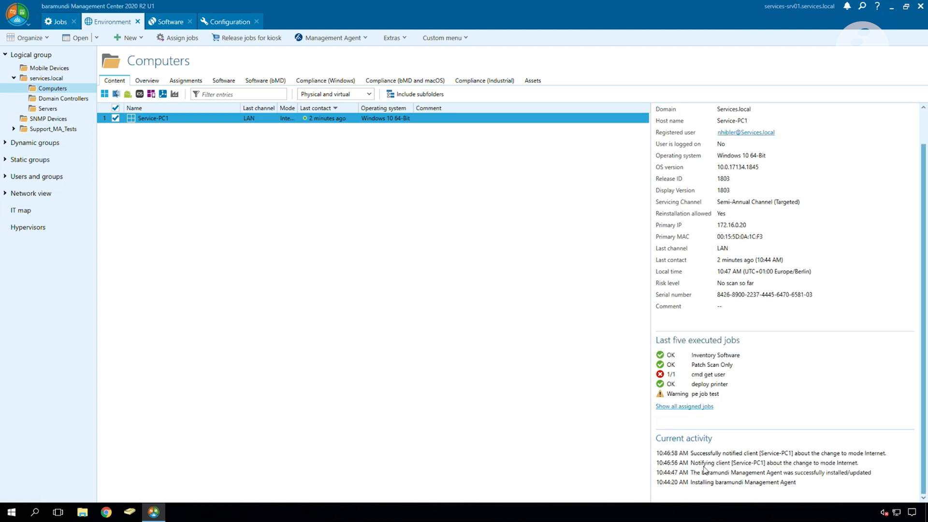
mouse_move(717, 468)
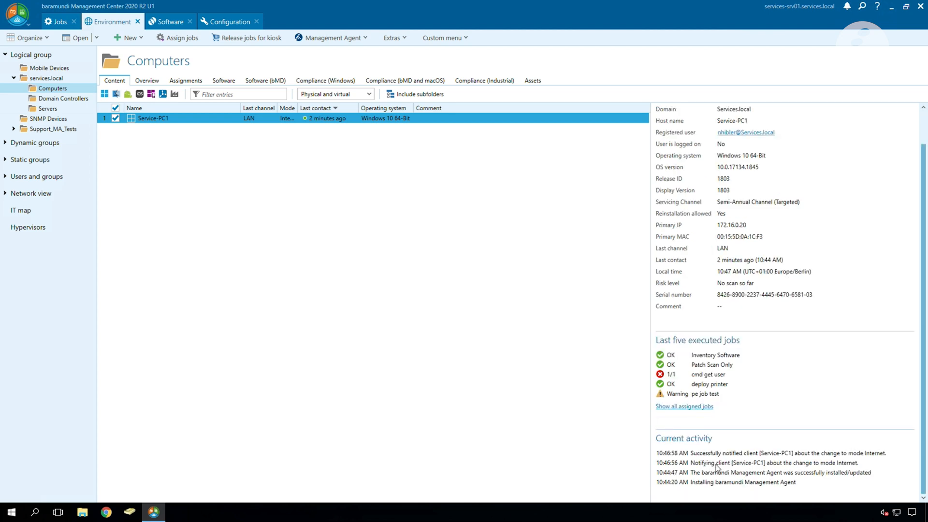
mouse_move(815, 467)
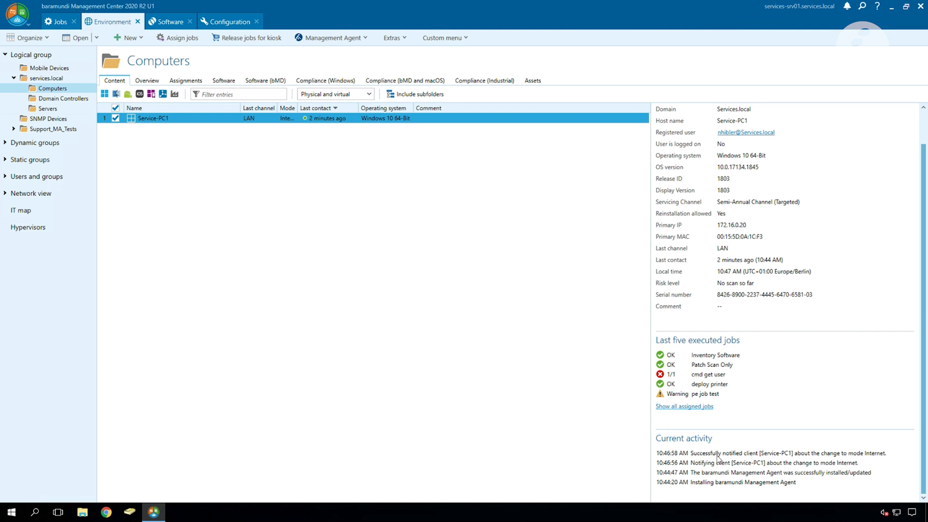
mouse_move(739, 461)
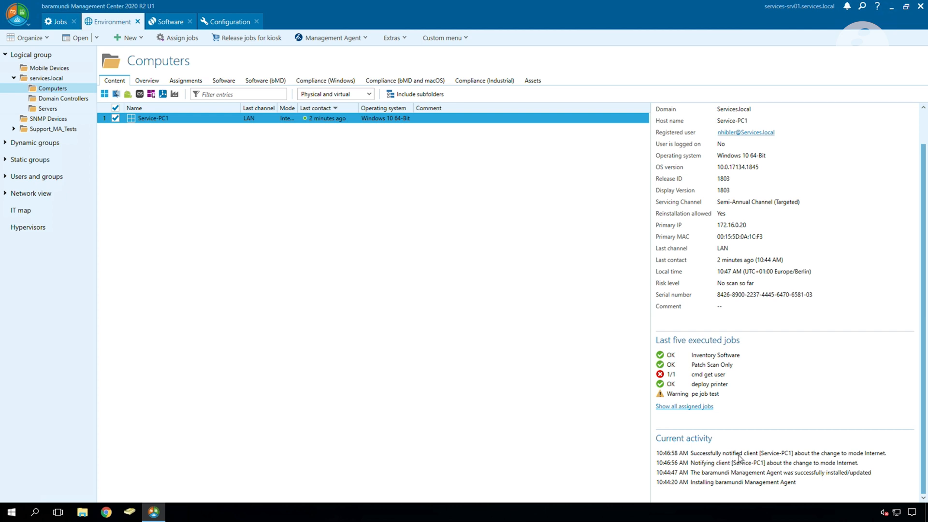
mouse_move(815, 459)
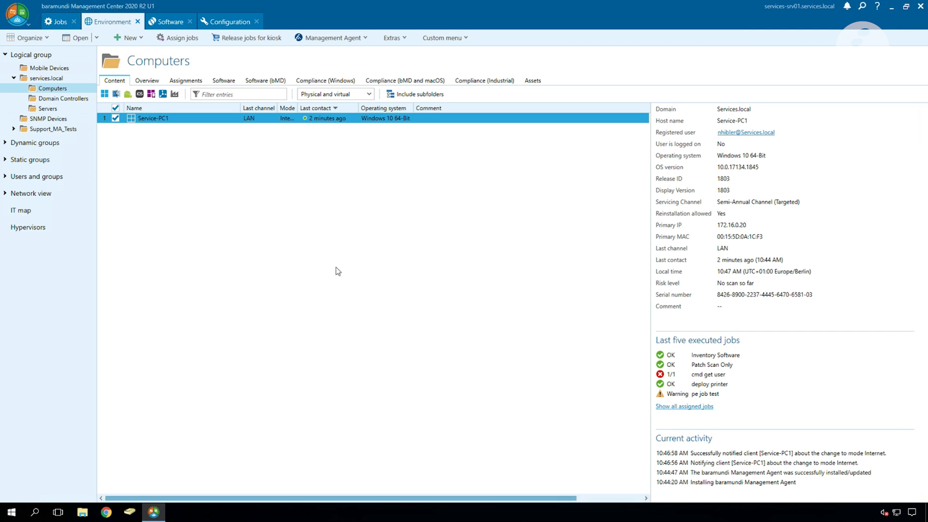
mouse_move(149, 144)
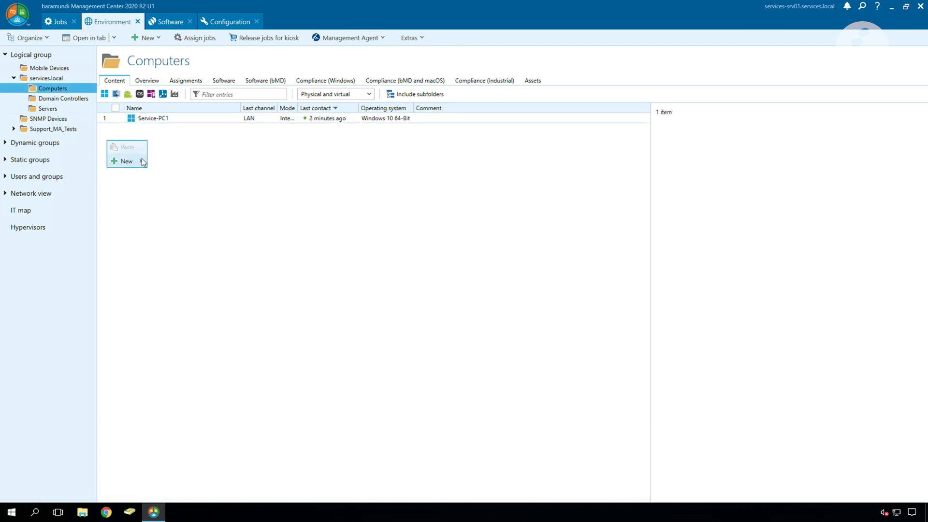
Step: Create computer service-pc02 in Computers, return to the list and right-click it
left_click(124, 161)
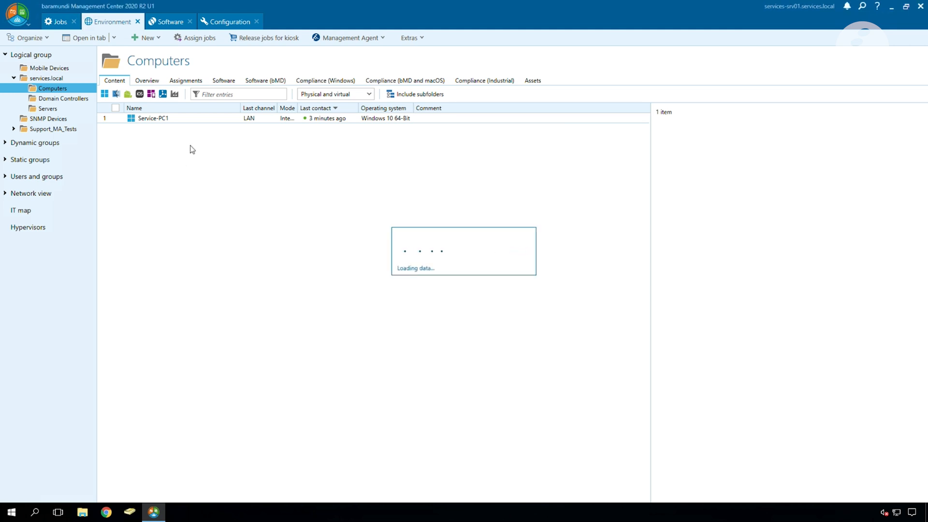
double_click(153, 118)
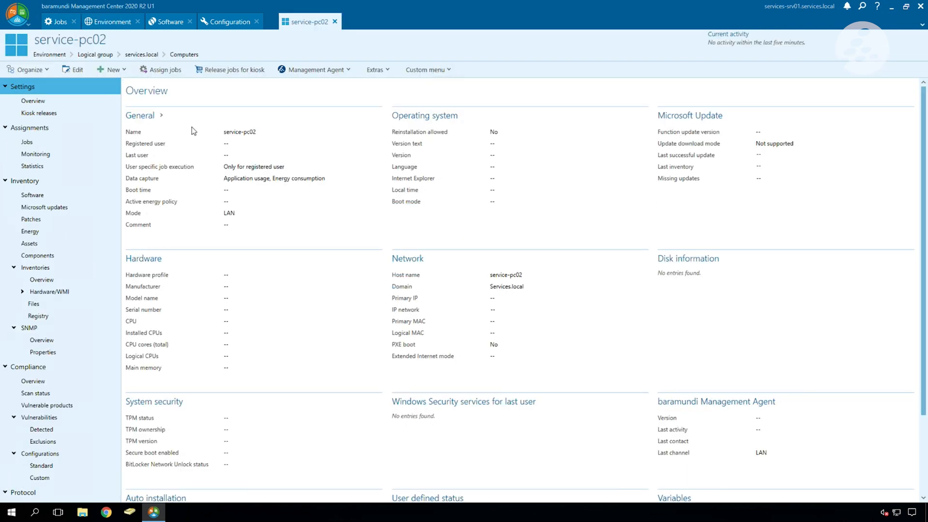
left_click(111, 21)
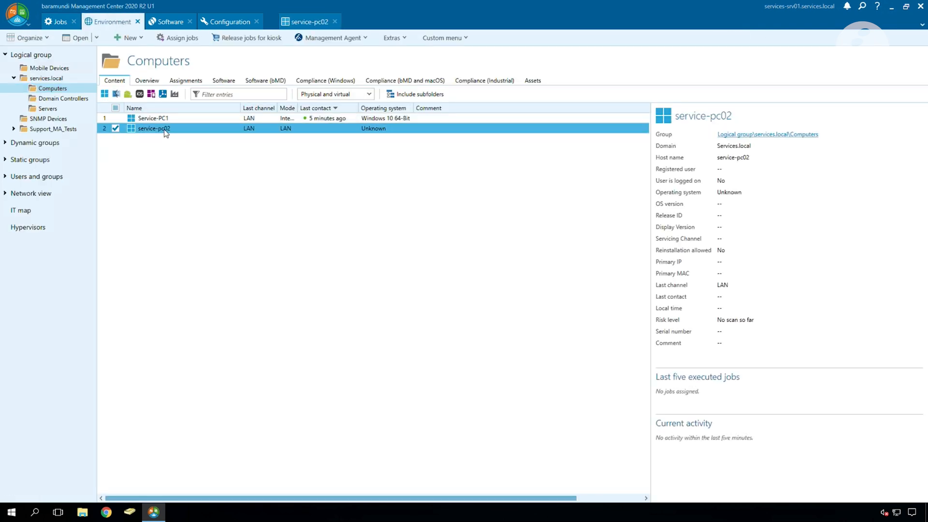
right_click(153, 128)
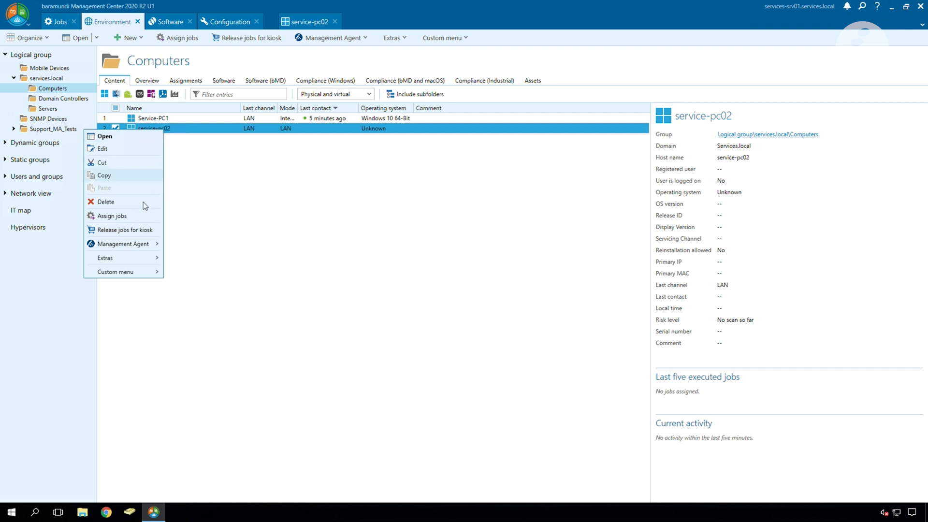
Step: Start a new enrollment for service-pc02 via Extras with 'Send enrollment e-mail' checked
left_click(104, 258)
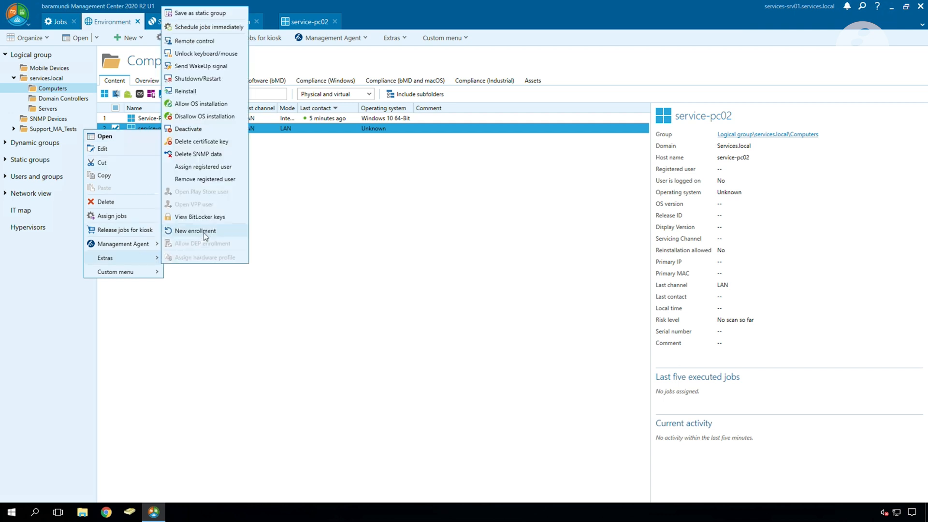
left_click(196, 231)
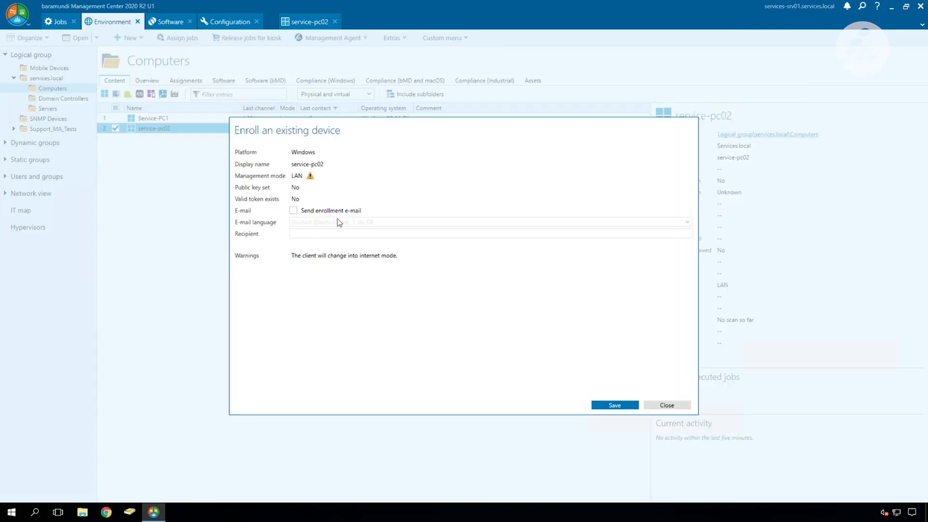
mouse_move(389, 193)
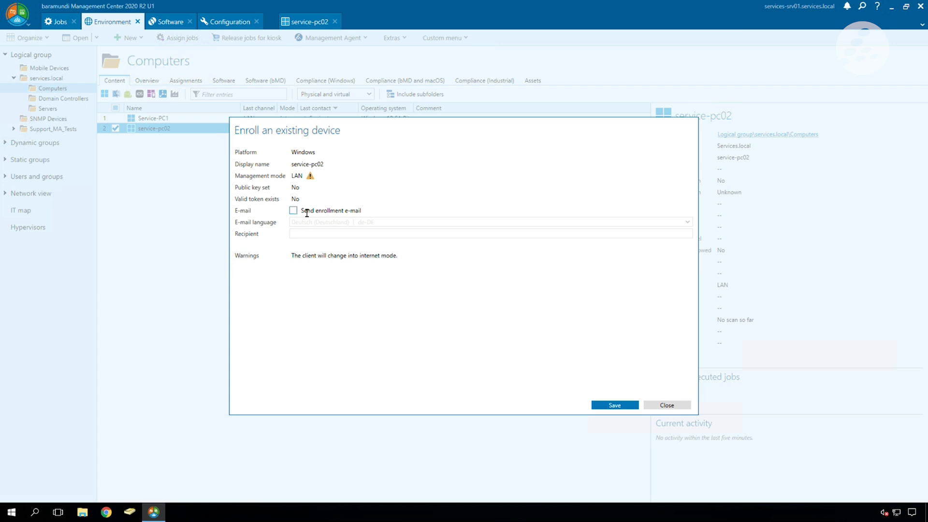
left_click(293, 211)
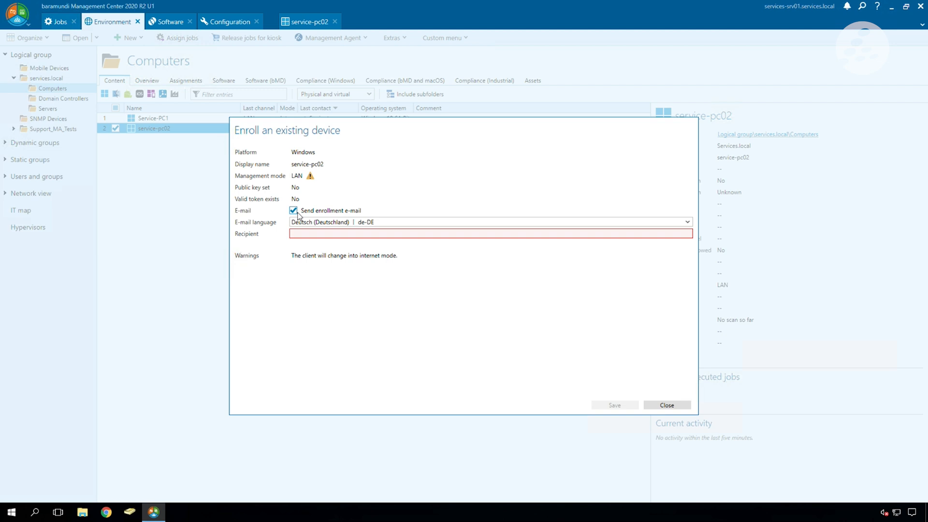